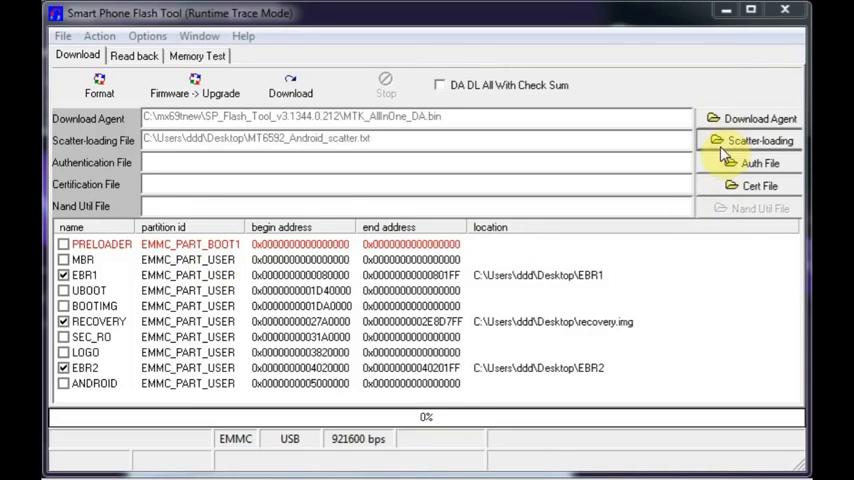
Load MT6592_Android_scatter.txt from the Files_to_FlashTool folder on the SD/MMC (I:) drive.
{"action": "left_click", "coordinate": [760, 140]}
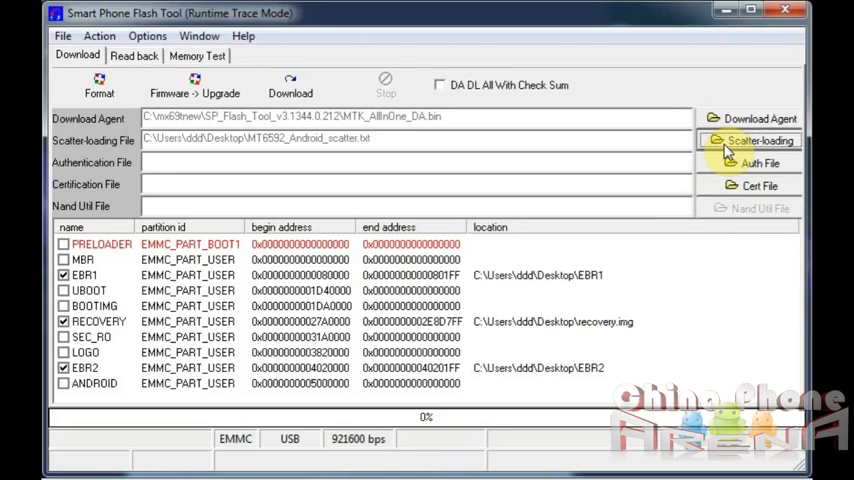
{"action": "left_click", "coordinate": [758, 140]}
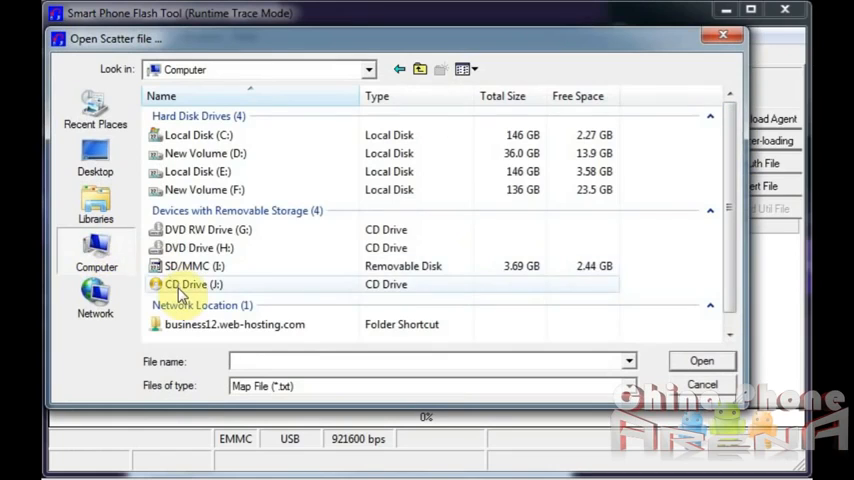
{"action": "left_click", "coordinate": [208, 228]}
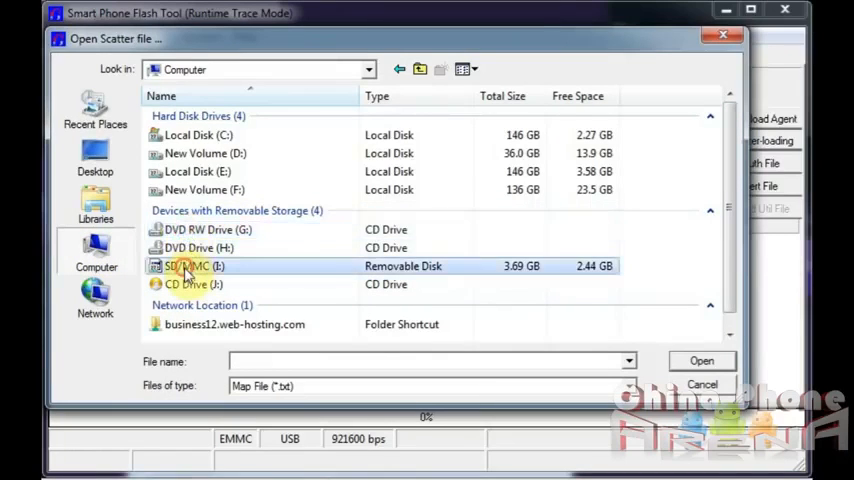
{"action": "double_click", "coordinate": [184, 266]}
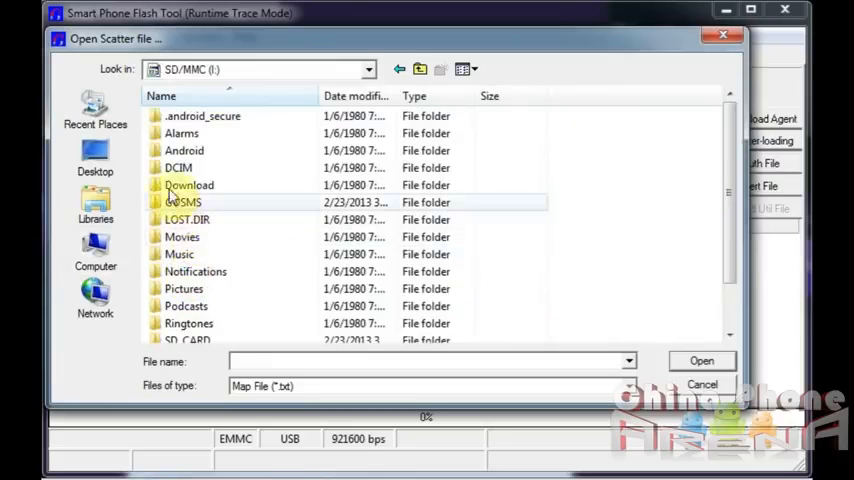
{"action": "double_click", "coordinate": [178, 168]}
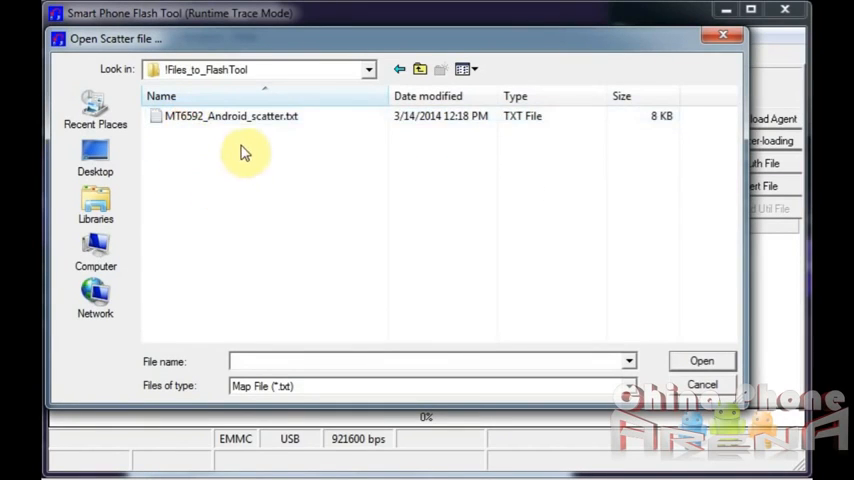
{"action": "double_click", "coordinate": [232, 116]}
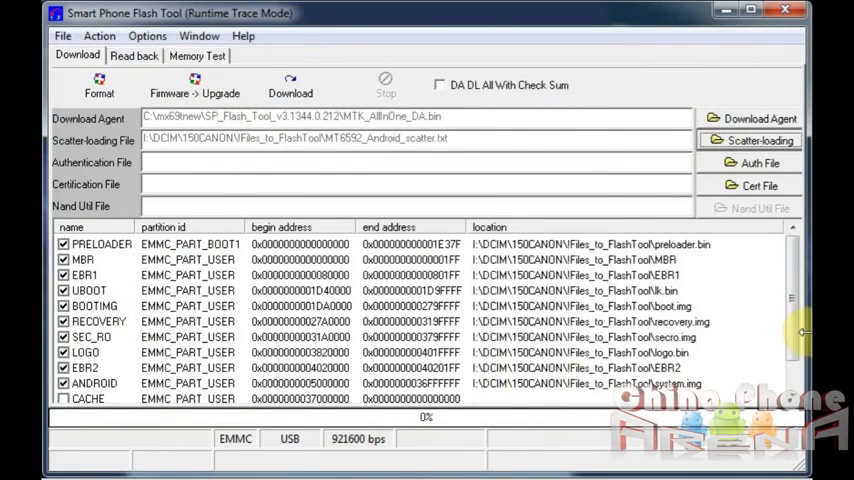
{"action": "scroll", "scroll_direction": "down", "scroll_amount": 3}
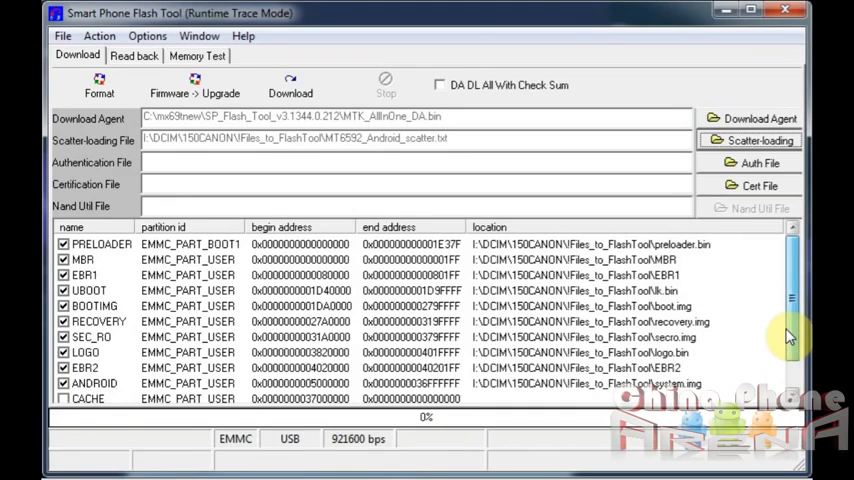
{"action": "scroll", "scroll_direction": "down", "scroll_amount": 3}
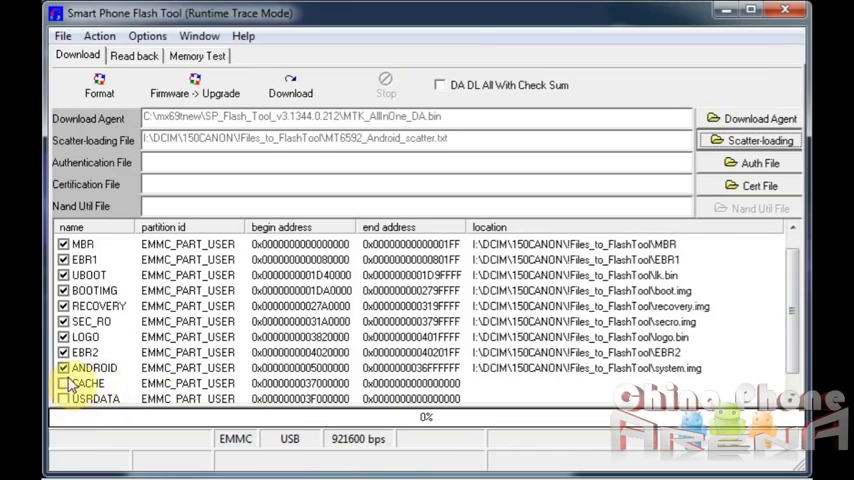
{"action": "left_click", "coordinate": [64, 384]}
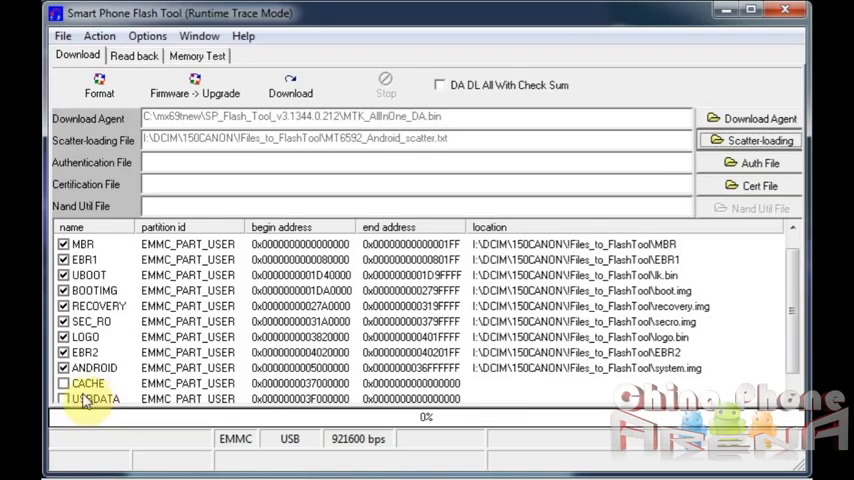
{"action": "mouse_move", "coordinate": [90, 390]}
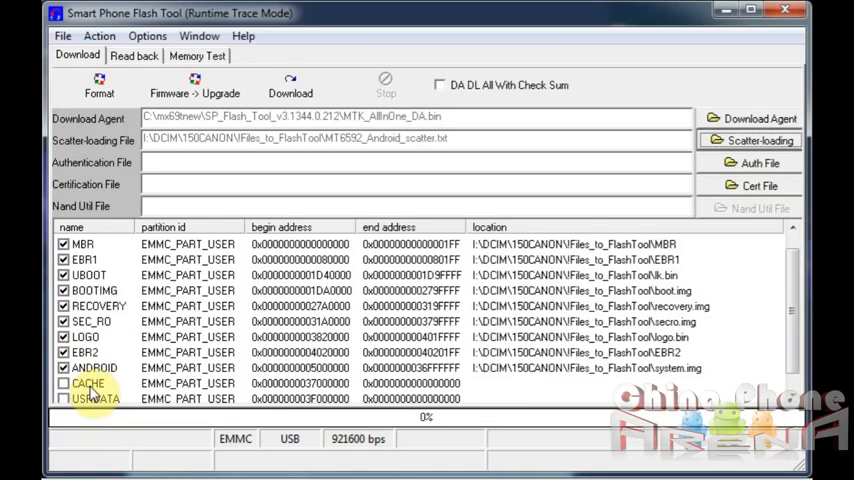
{"action": "left_click", "coordinate": [64, 384]}
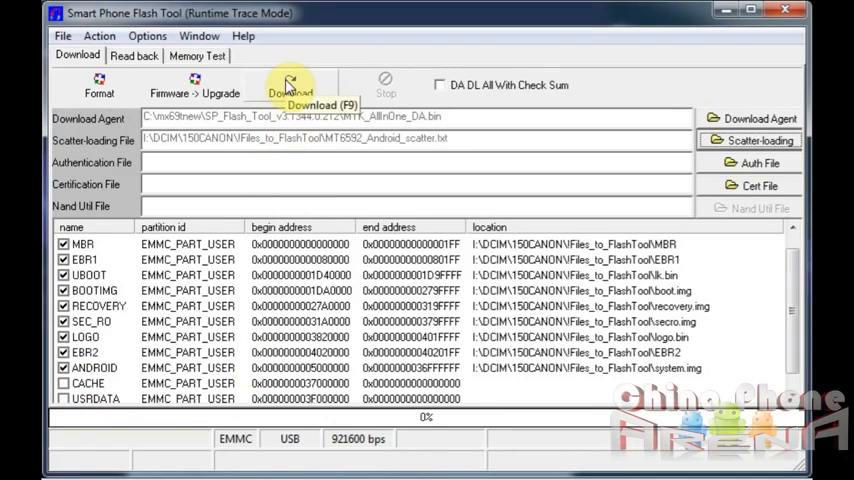
{"action": "mouse_move", "coordinate": [252, 188]}
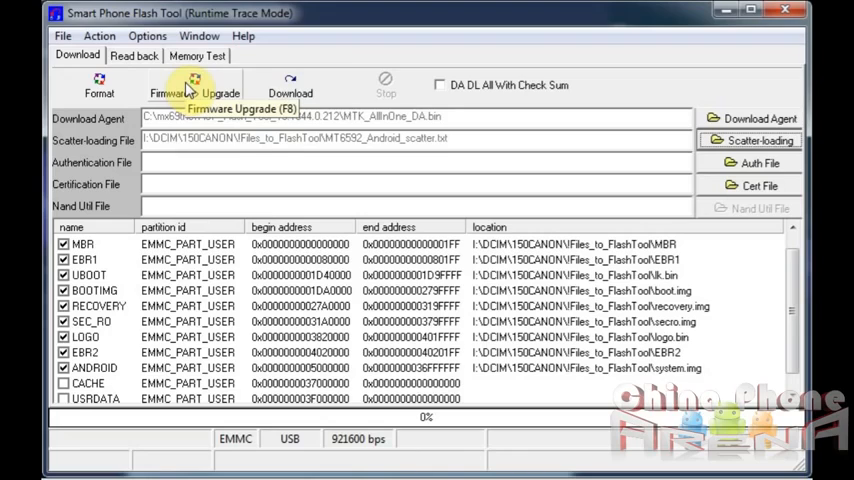
{"action": "mouse_move", "coordinate": [262, 350]}
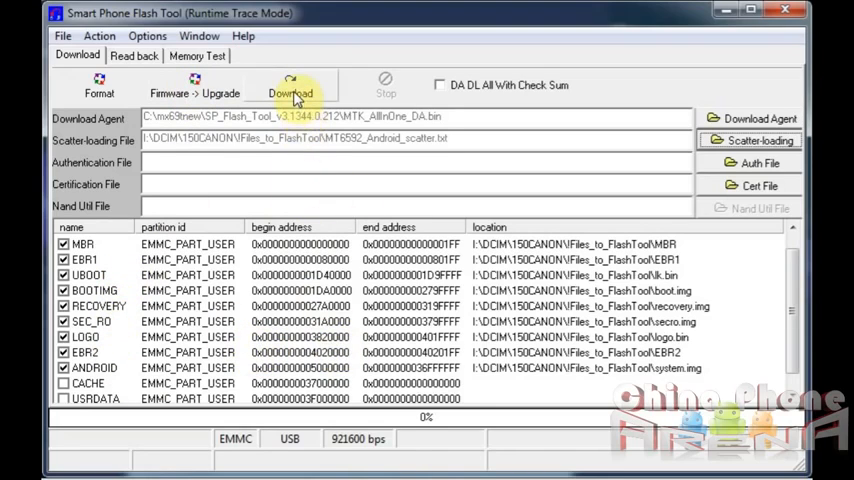
{"action": "mouse_move", "coordinate": [304, 182]}
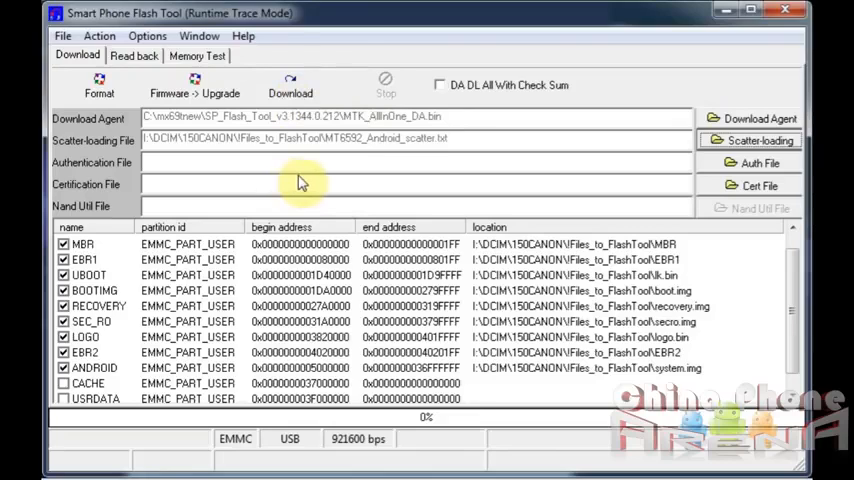
{"action": "mouse_move", "coordinate": [308, 184]}
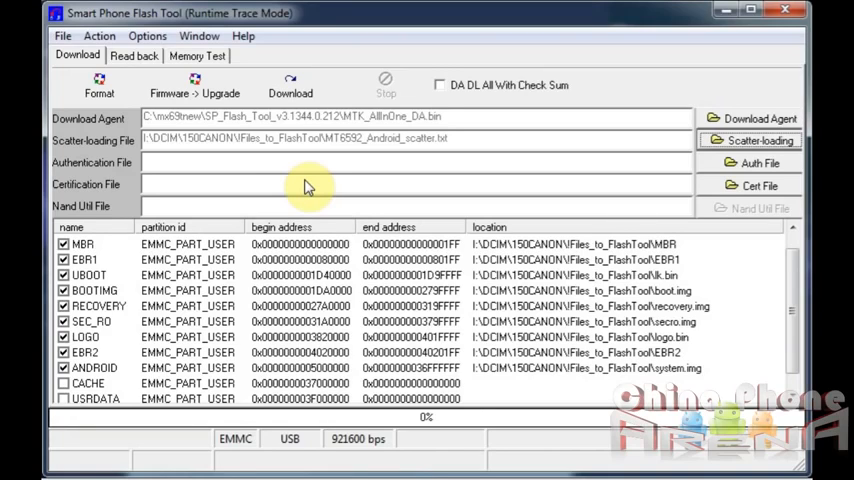
{"action": "mouse_move", "coordinate": [290, 84]}
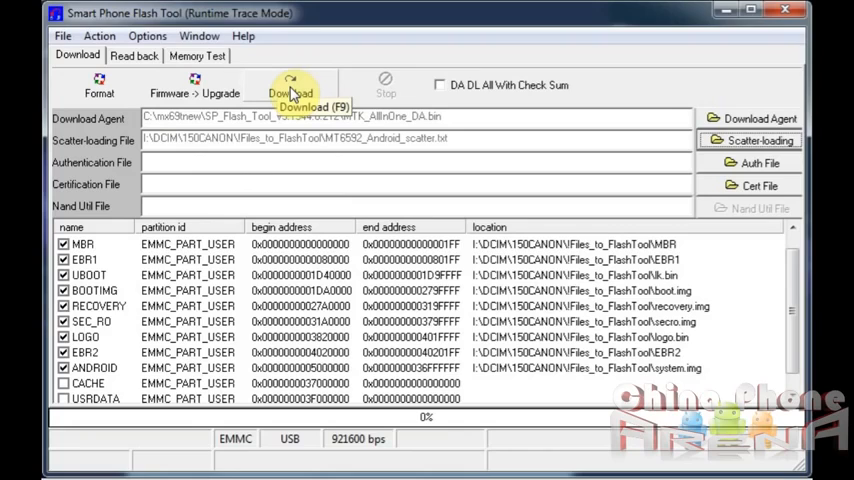
{"action": "mouse_move", "coordinate": [100, 92]}
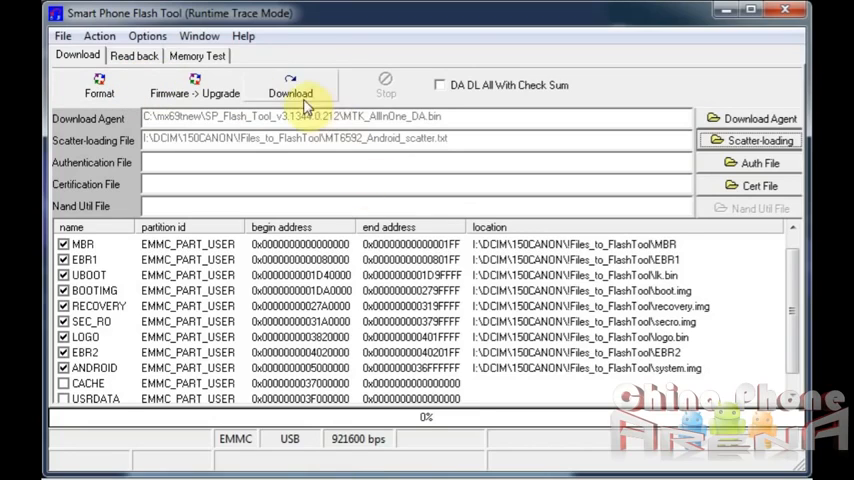
{"action": "left_click", "coordinate": [290, 84]}
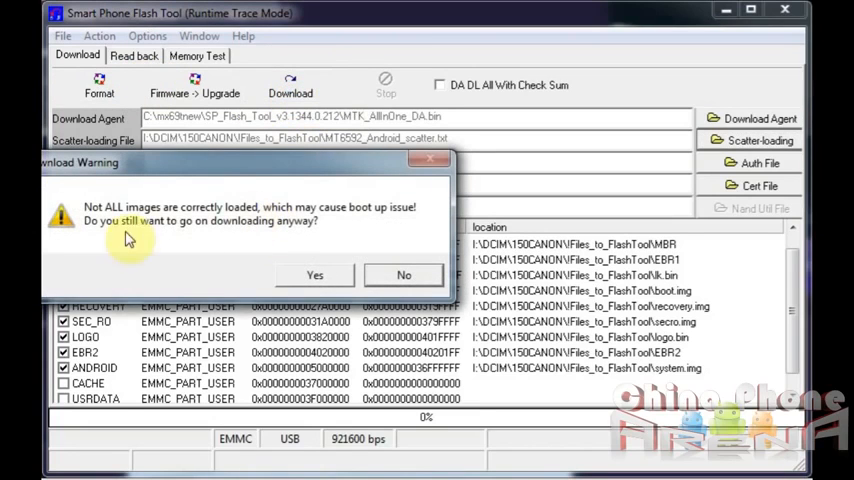
{"action": "mouse_move", "coordinate": [250, 204]}
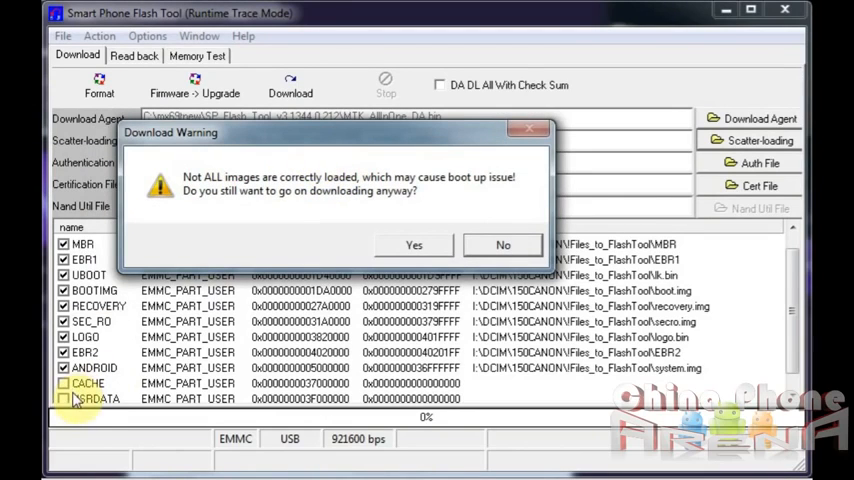
{"action": "left_click", "coordinate": [414, 244]}
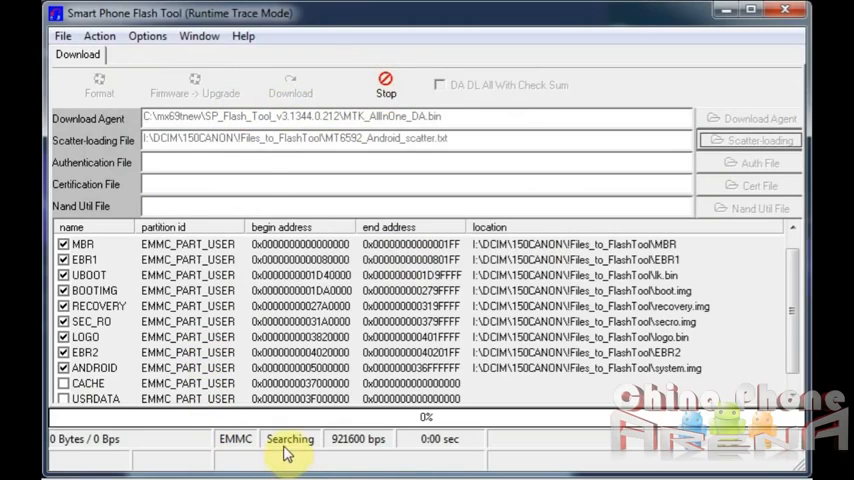
{"action": "mouse_move", "coordinate": [308, 160]}
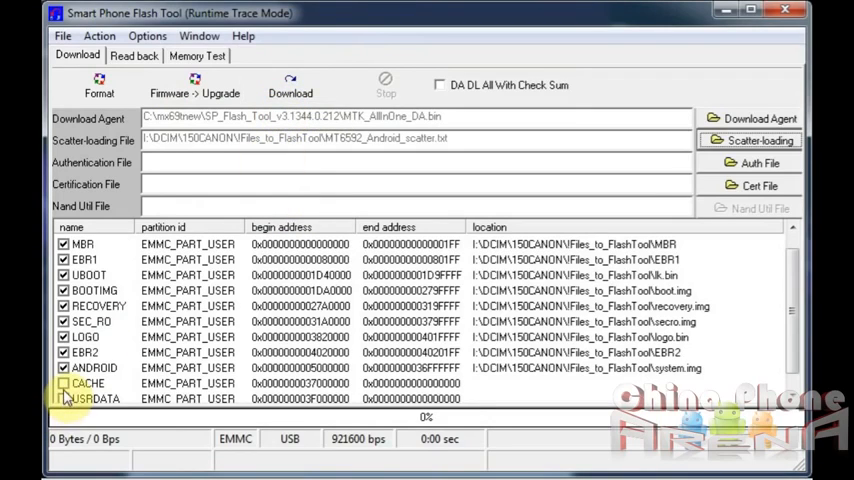
{"action": "left_click", "coordinate": [64, 384]}
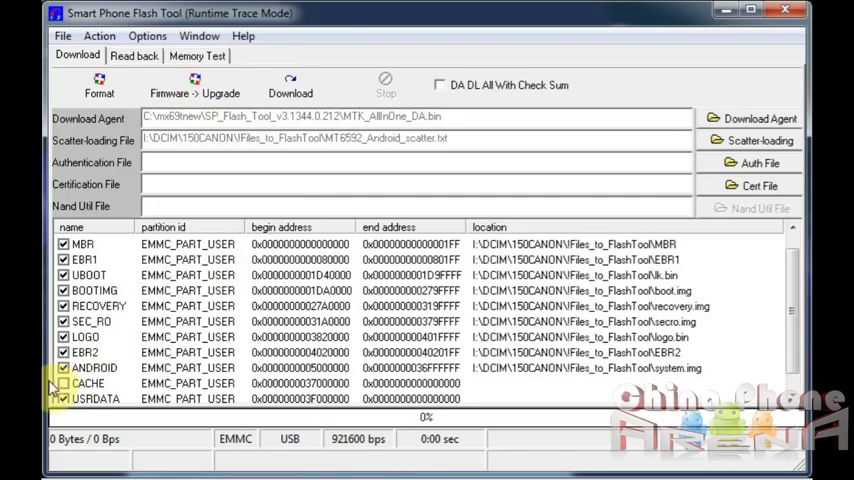
{"action": "left_click", "coordinate": [64, 384]}
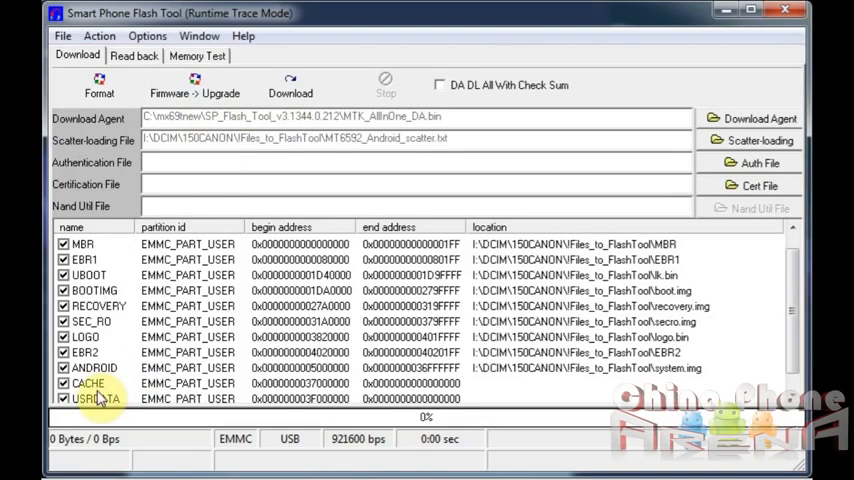
{"action": "mouse_move", "coordinate": [96, 400]}
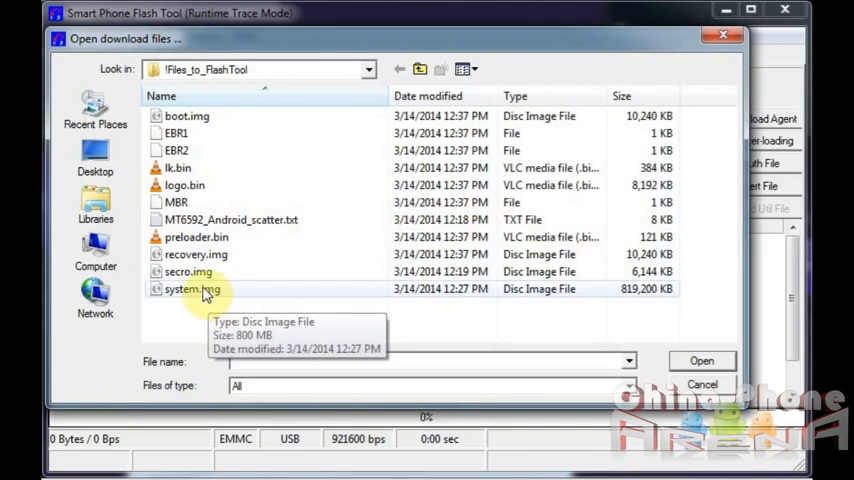
{"action": "mouse_move", "coordinate": [188, 272]}
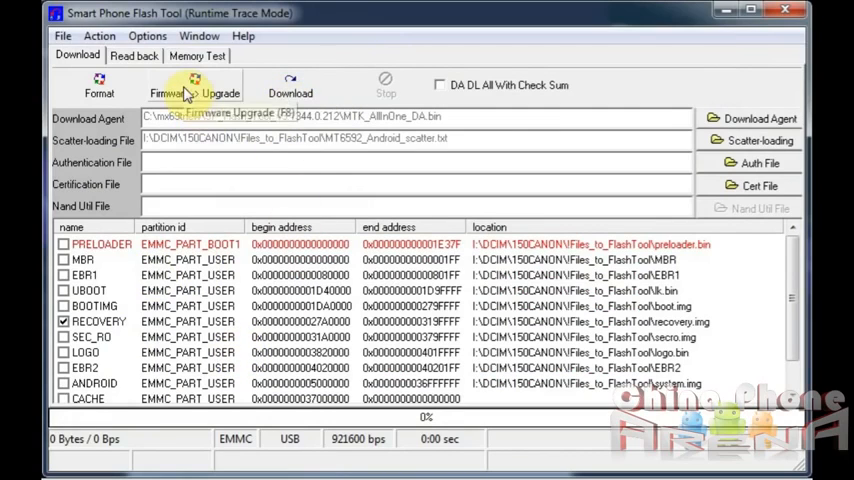
Start the Download and accept the Download Warning so the tool searches for the phone.
{"action": "left_click", "coordinate": [290, 88]}
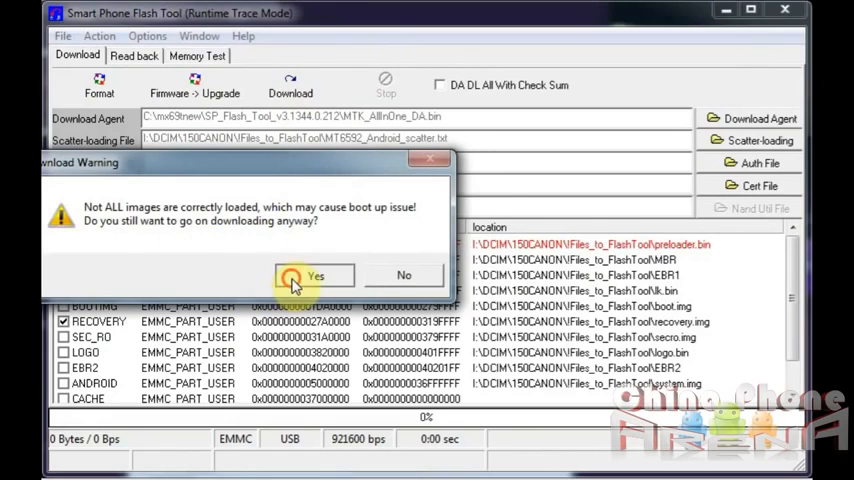
{"action": "left_click", "coordinate": [316, 276]}
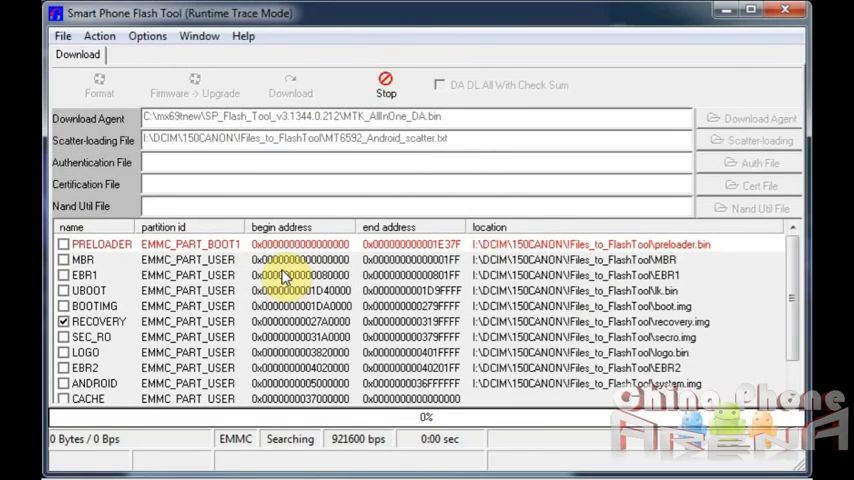